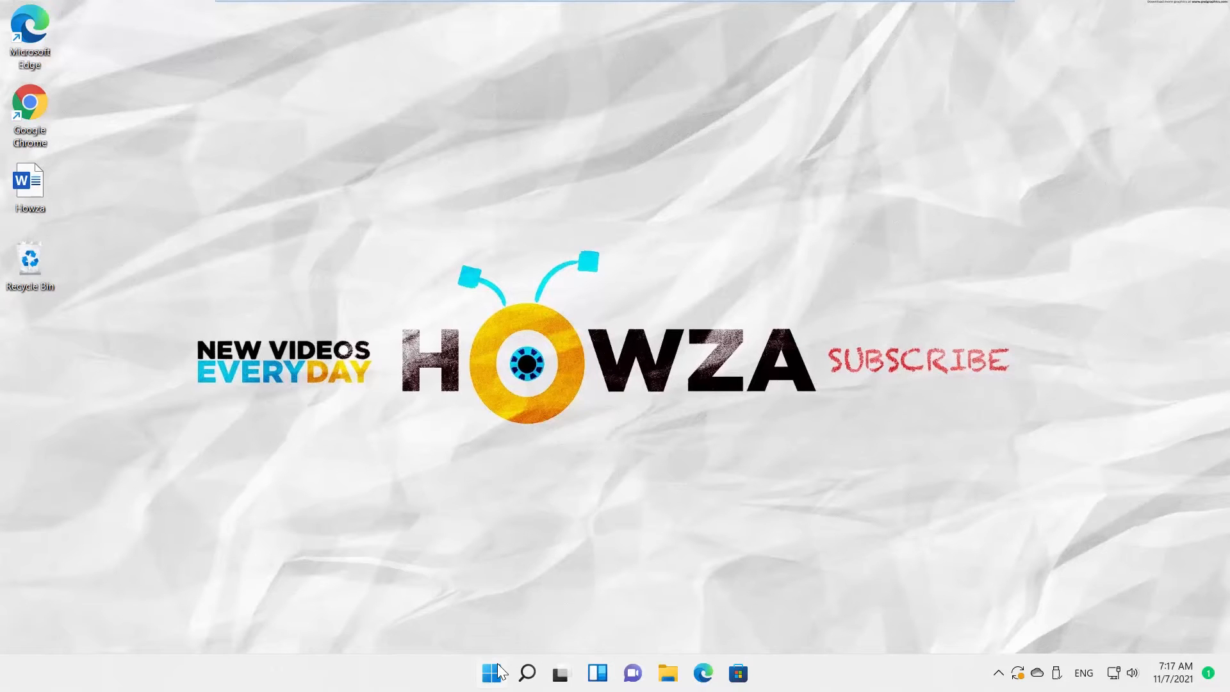
Launch the Settings app from the Start menu's pinned apps
left_click(490, 672)
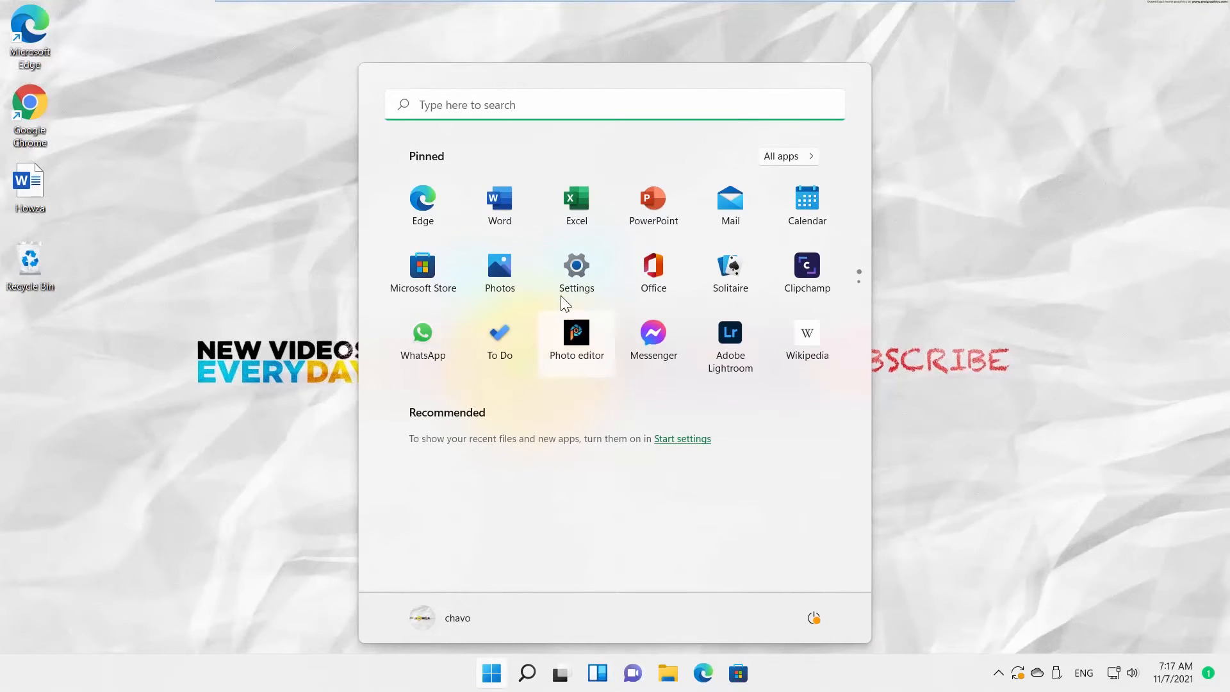
left_click(577, 265)
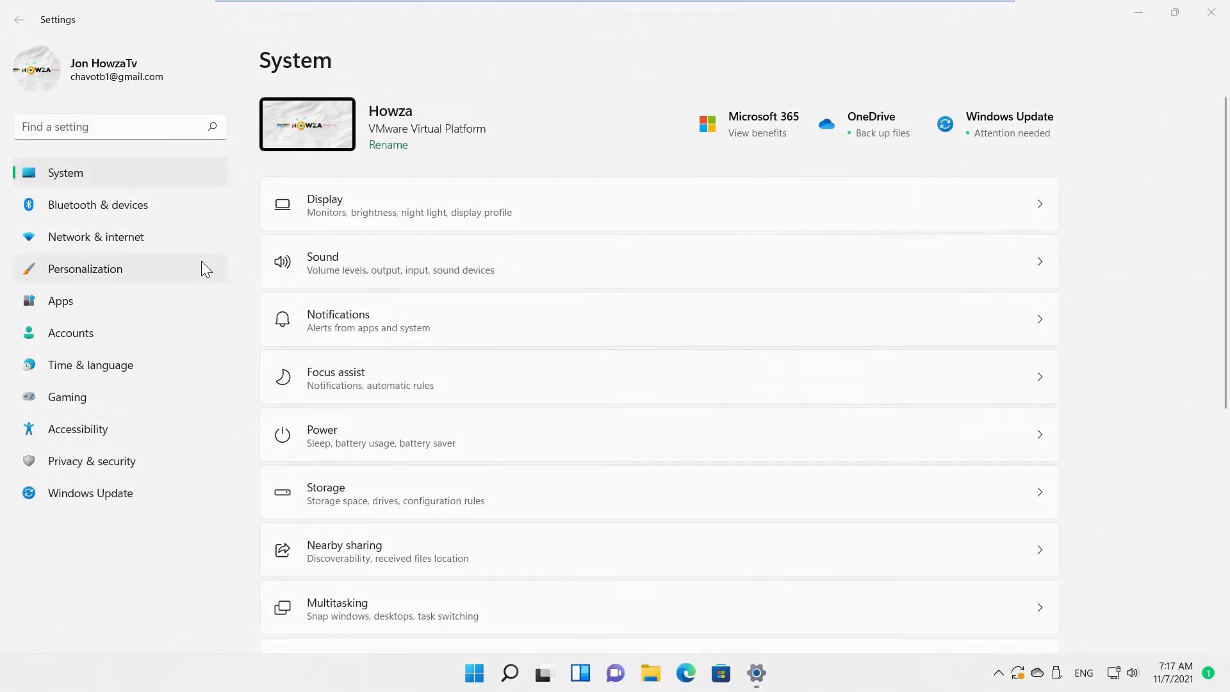
Go to Personalization > Touch keyboard and scroll through its theme list
left_click(85, 269)
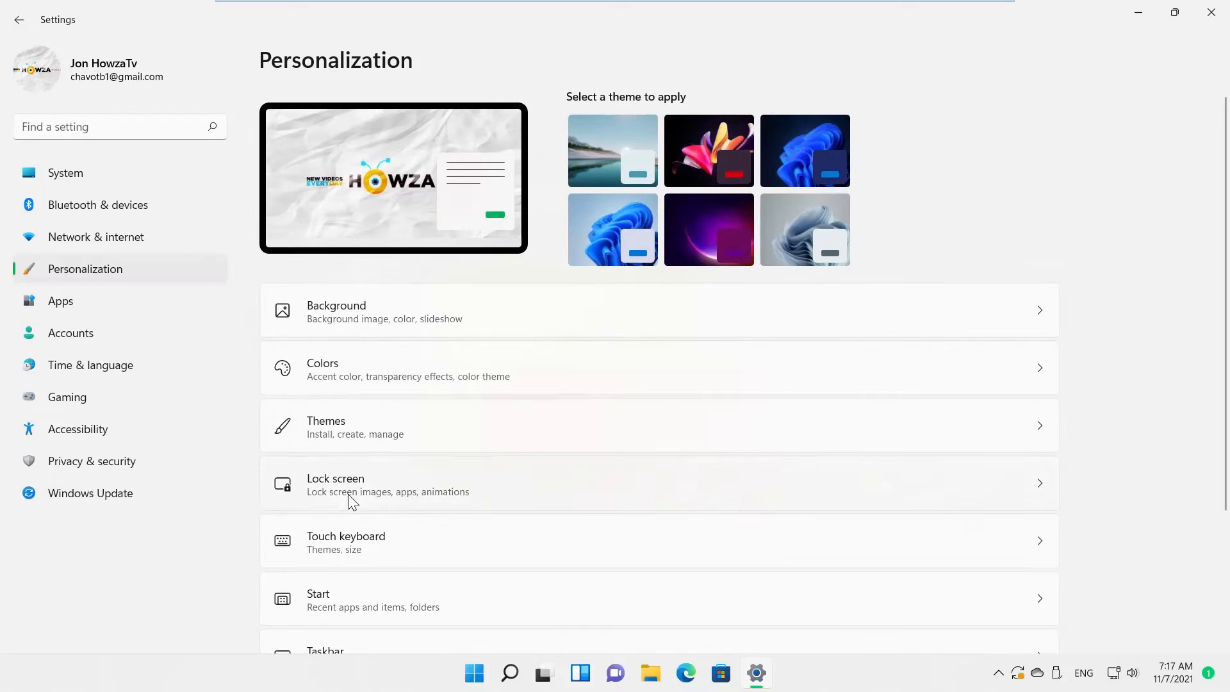
left_click(346, 541)
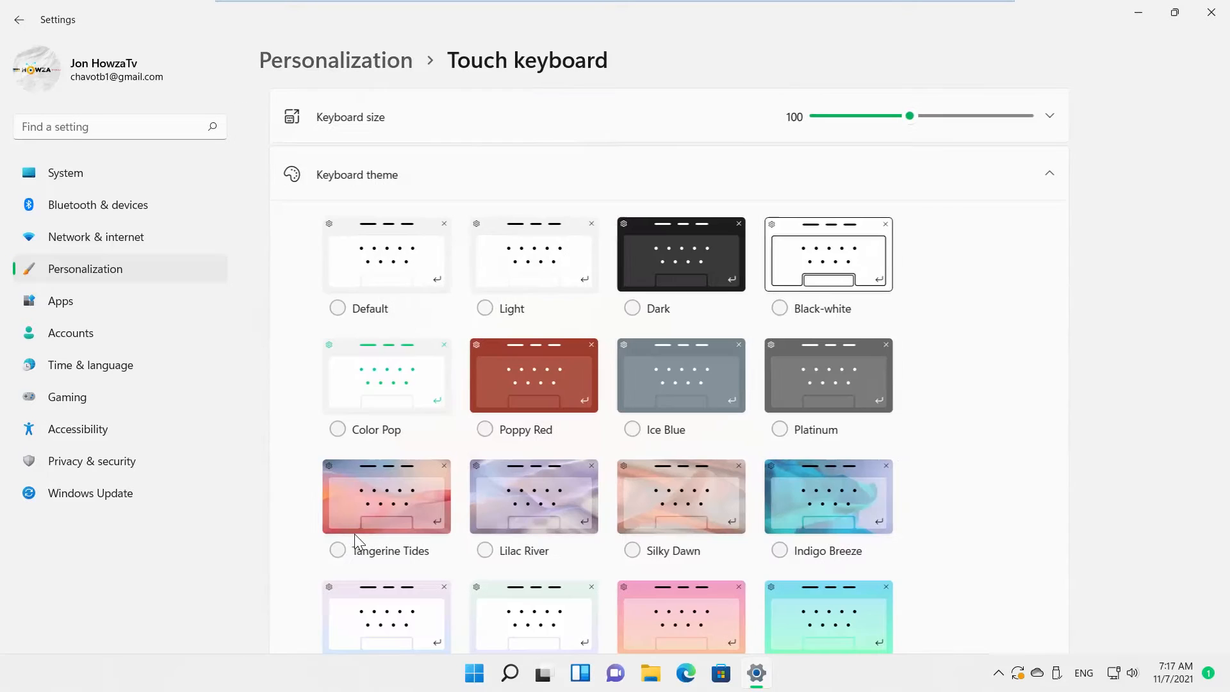
scroll("down", 3)
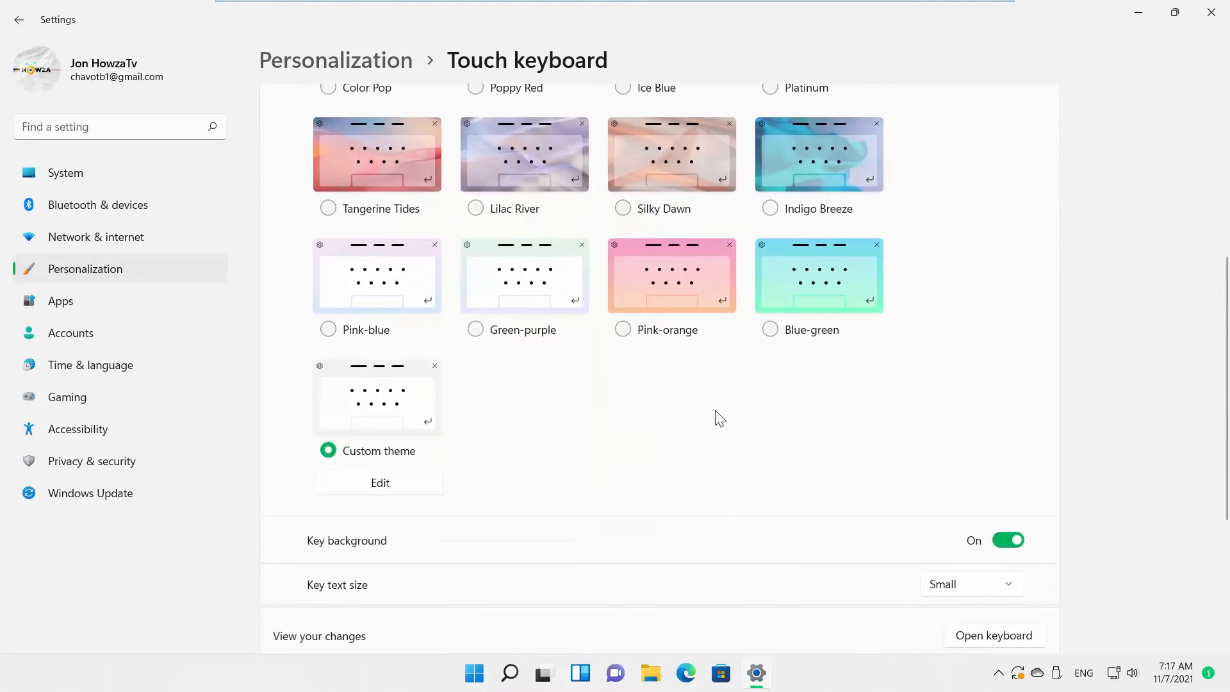
scroll("down", 3)
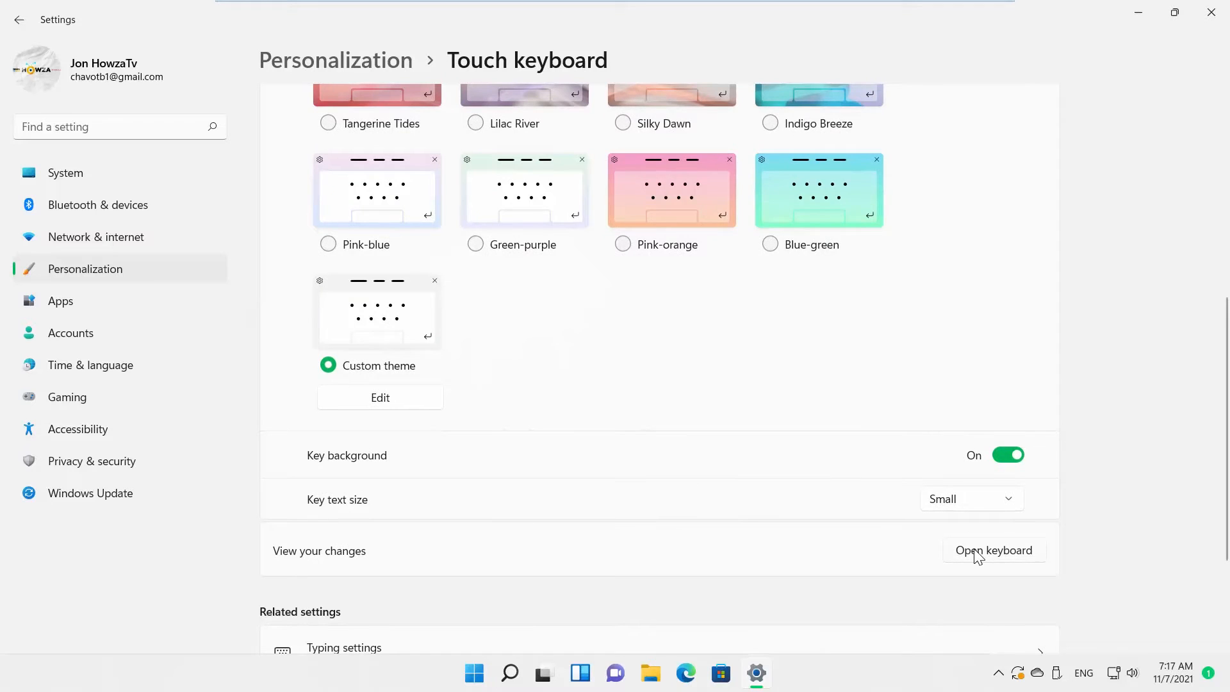
Show the touch keyboard and preview Lilac River, Color Pop, Indigo Breeze, then Lilac River again
left_click(993, 550)
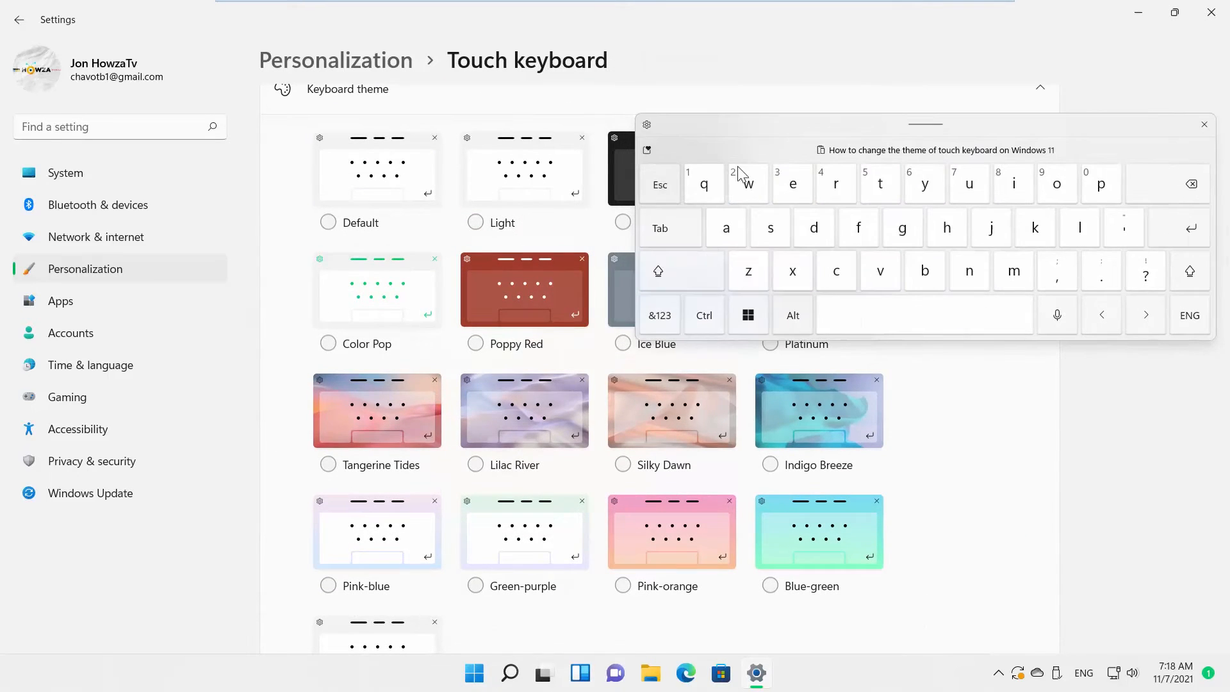
left_click(475, 464)
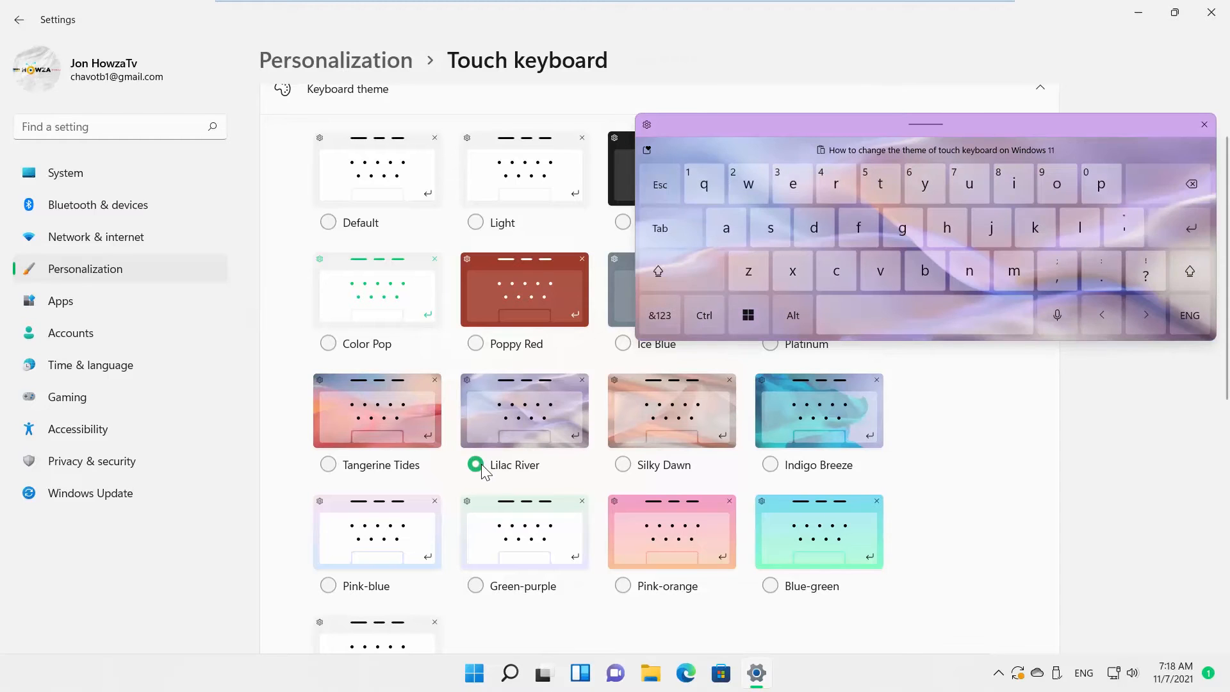
left_click(327, 344)
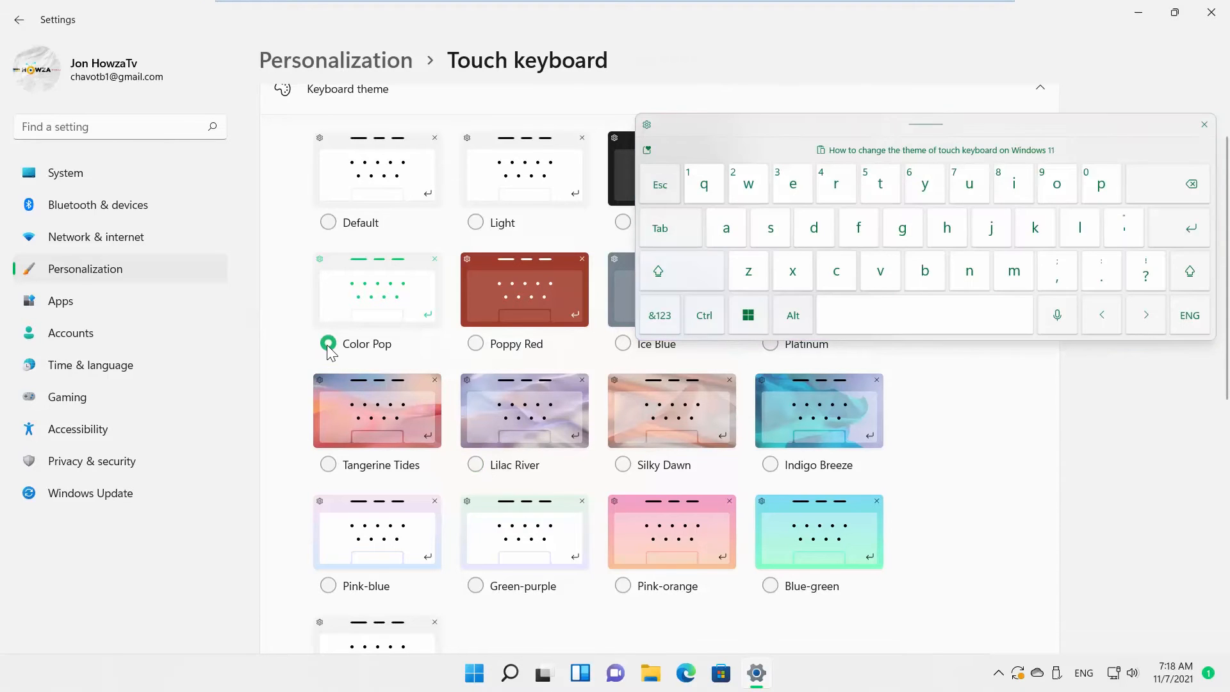
left_click(769, 465)
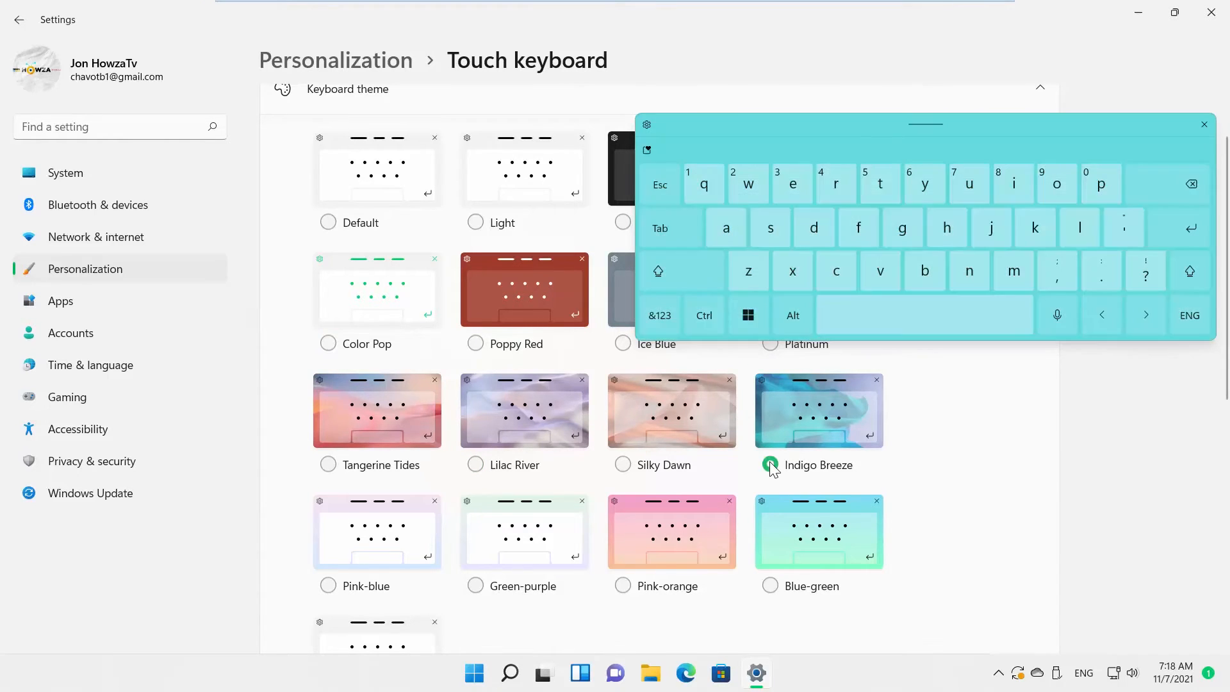
left_click(475, 464)
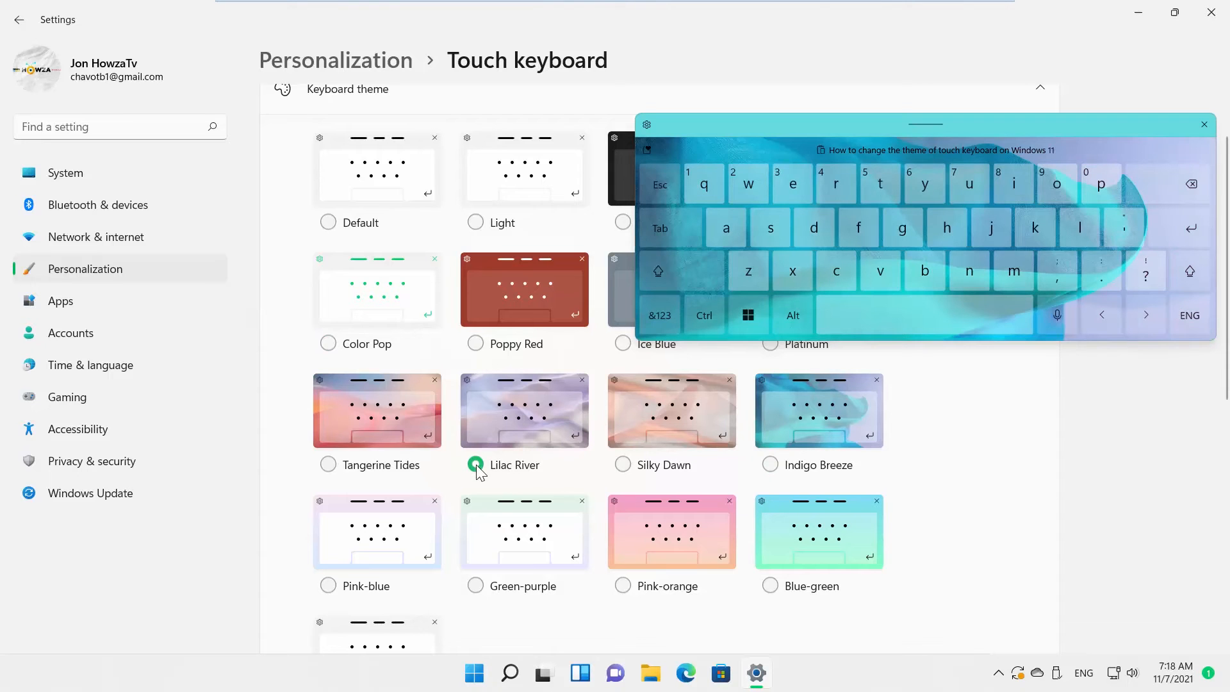
Select the Custom theme and edit it to use light purple key text
scroll("down", 3)
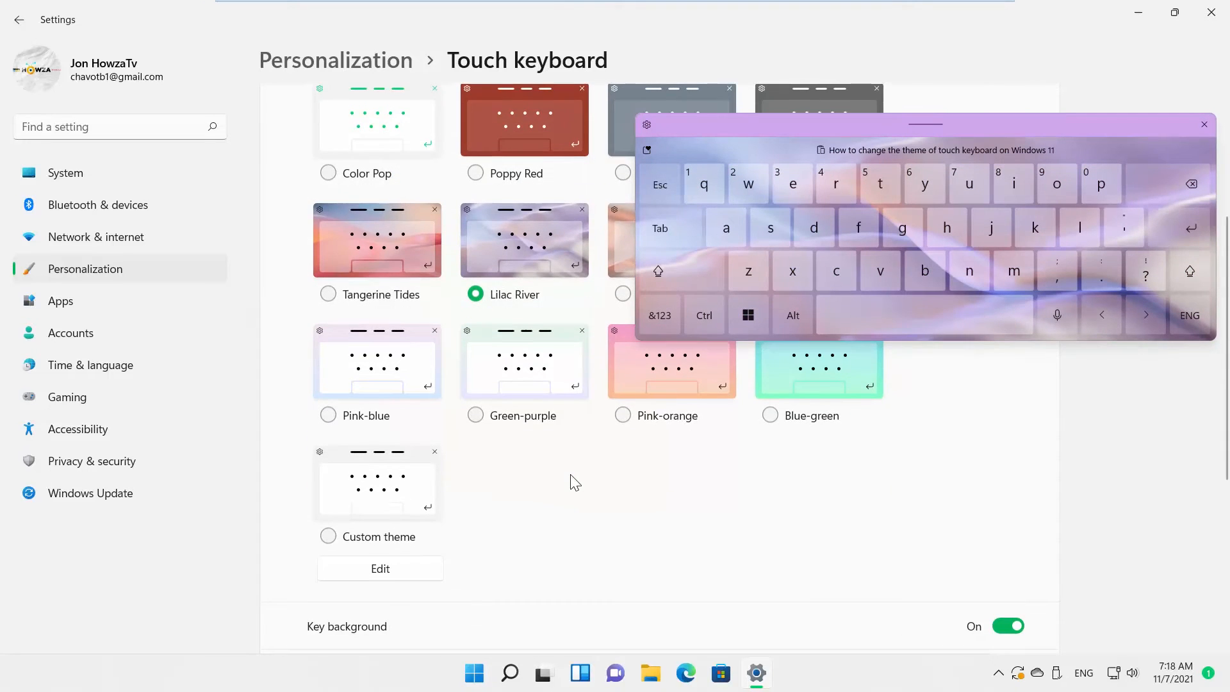
left_click(328, 536)
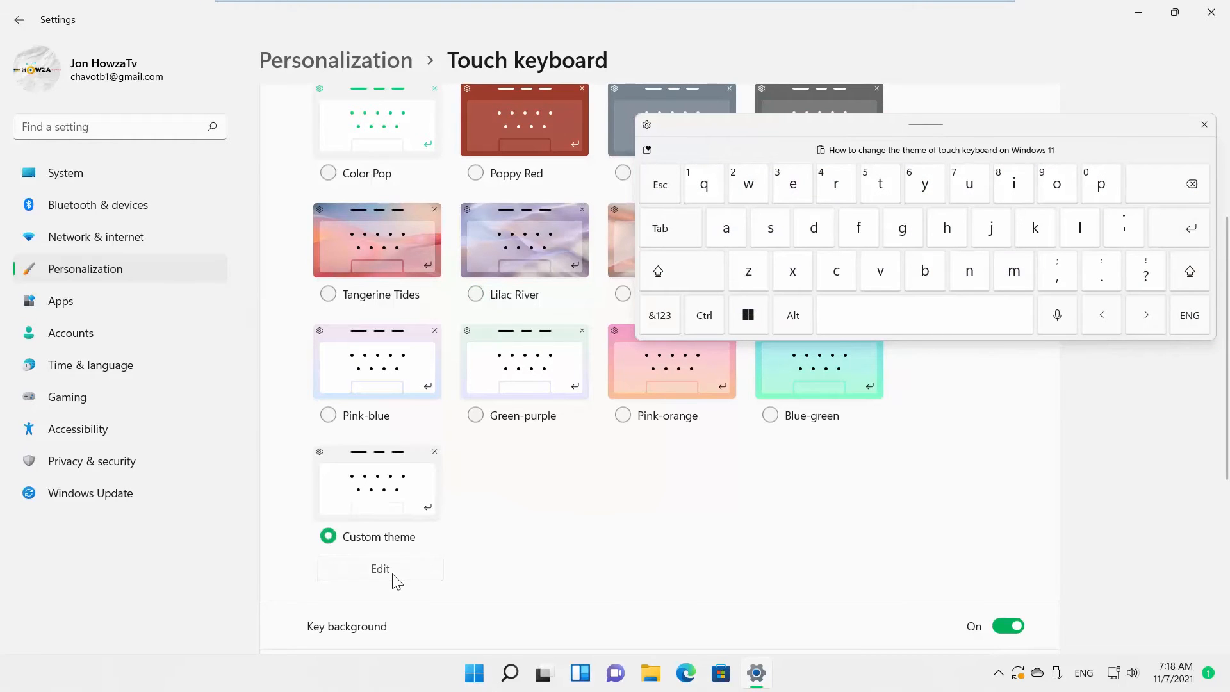
left_click(380, 568)
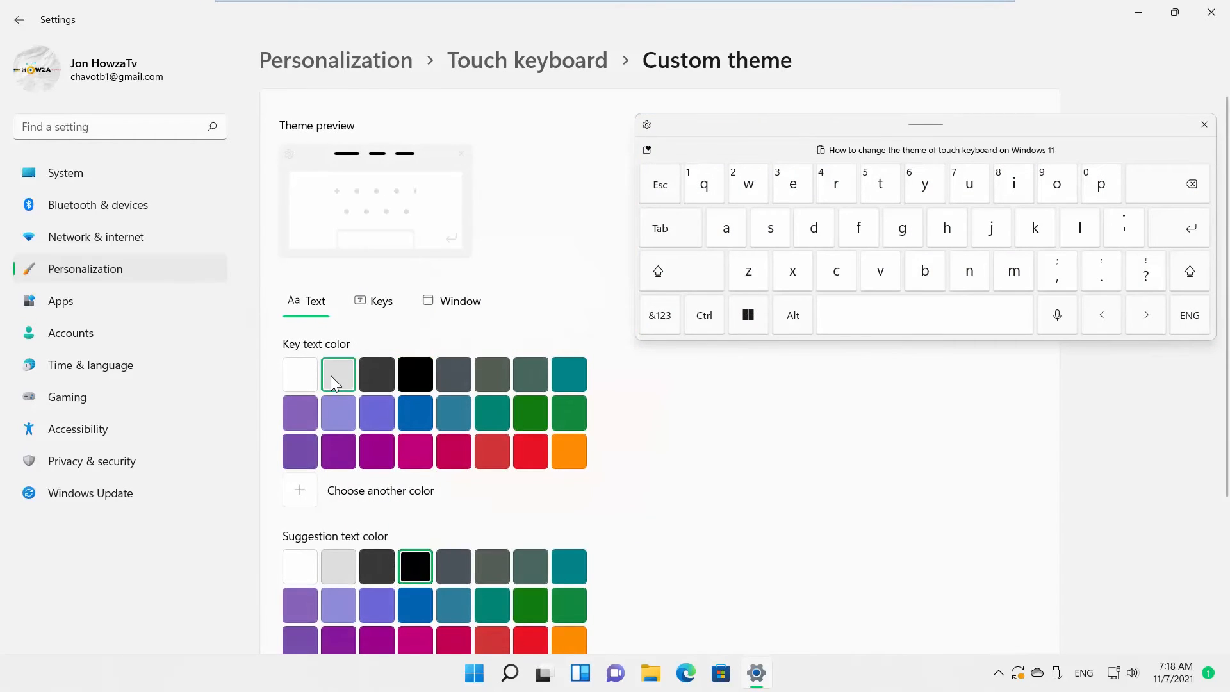
left_click(337, 412)
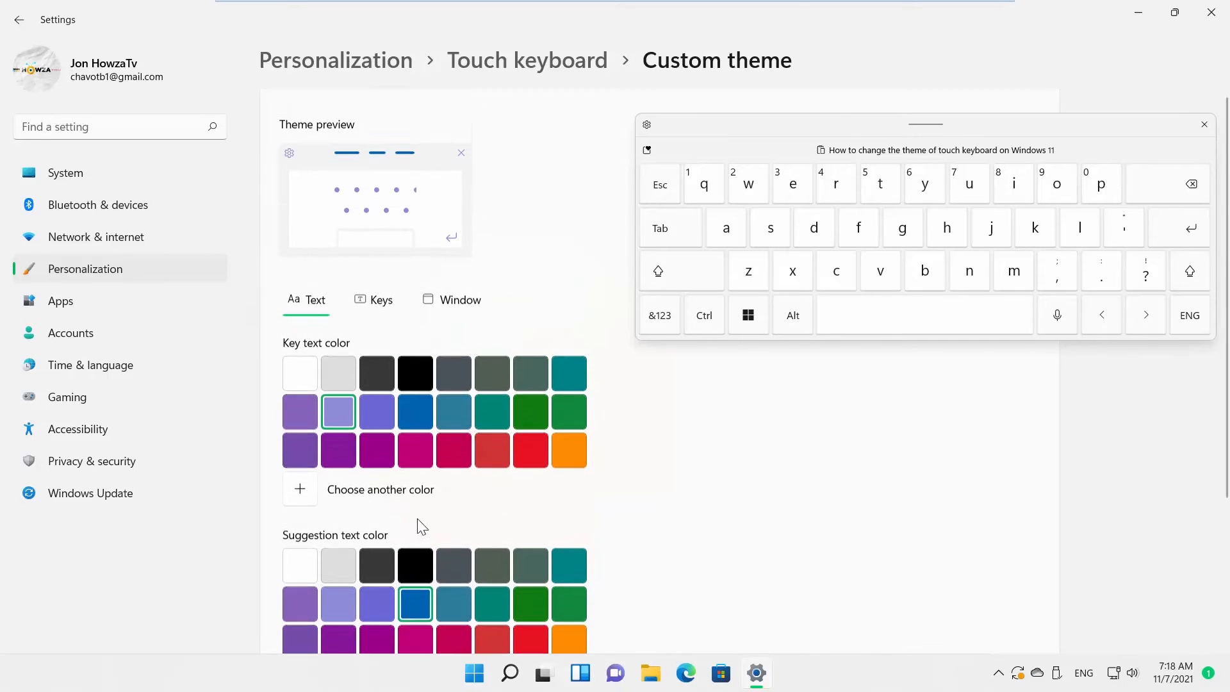
left_click(381, 300)
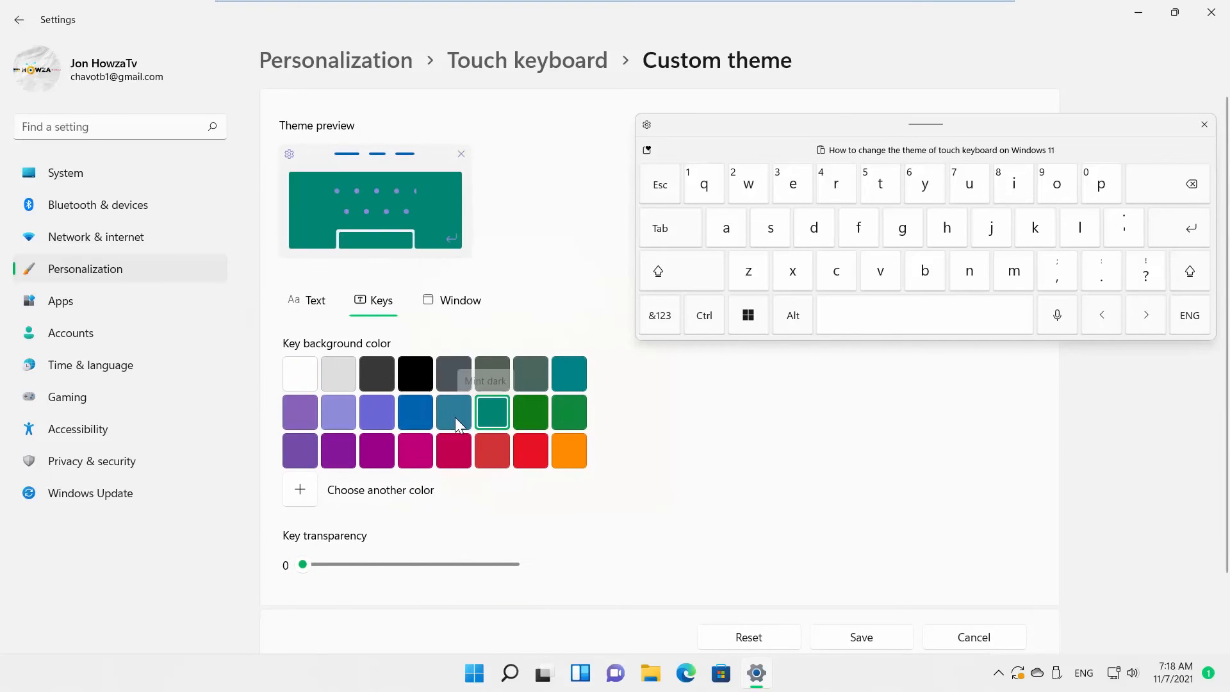
Set the custom theme's key background to light gray and window background to green
left_click(338, 374)
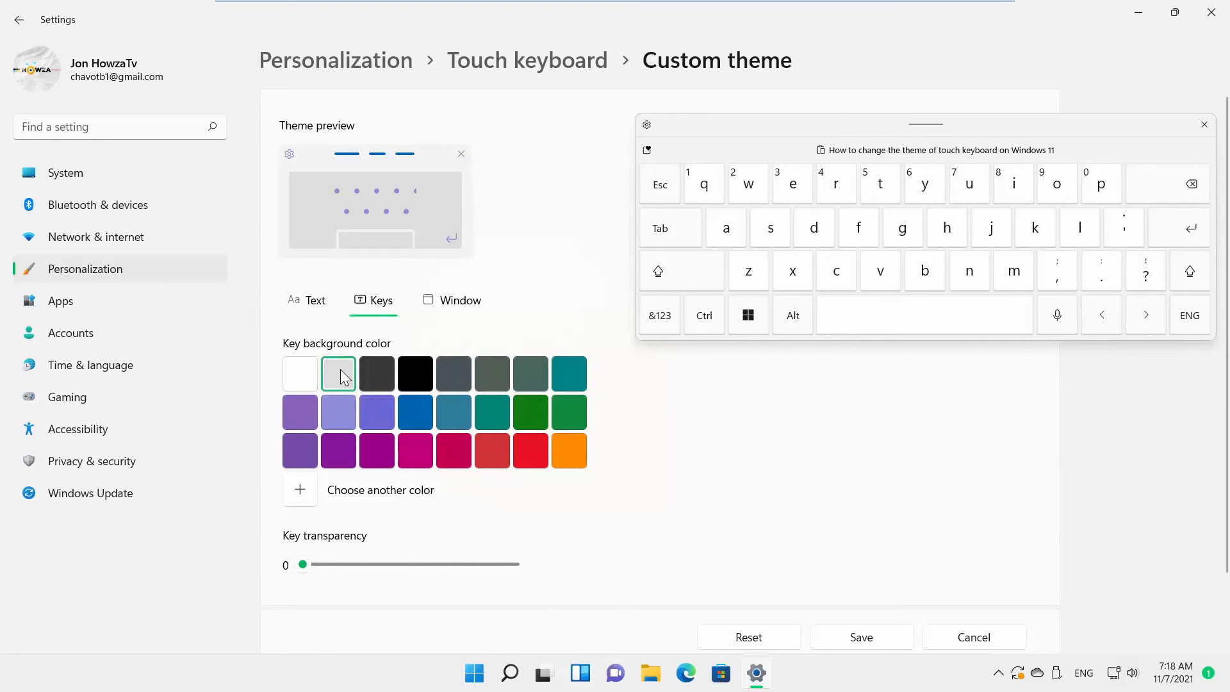
left_click(460, 300)
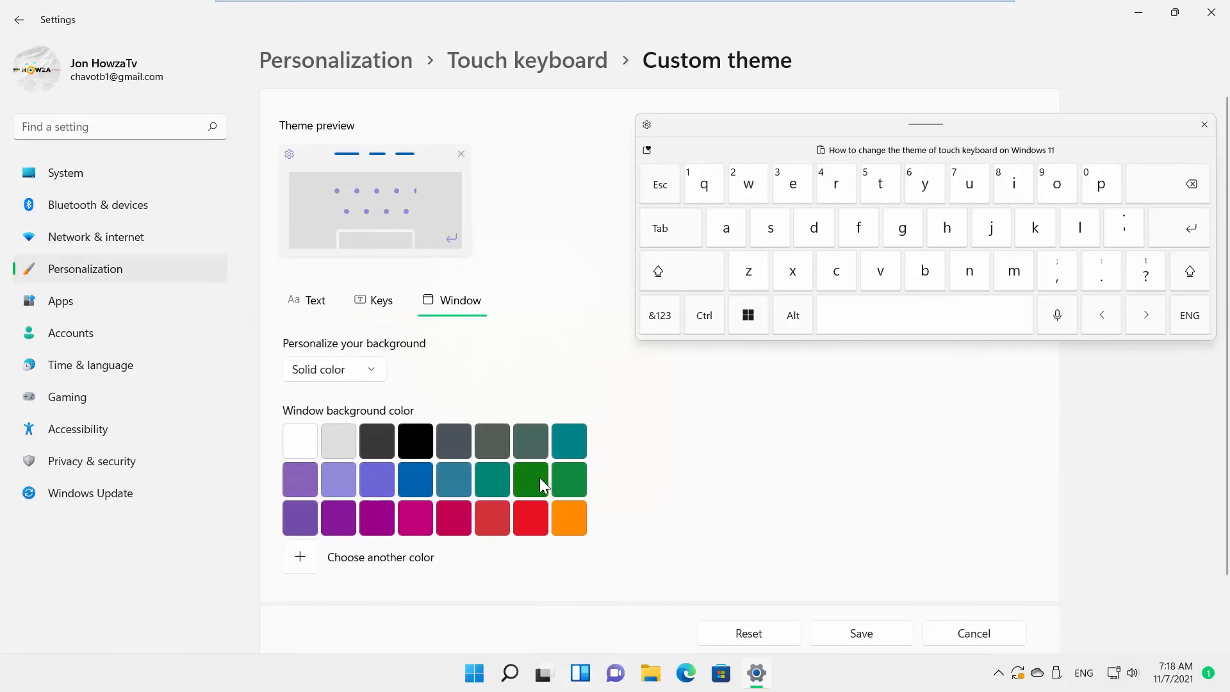
left_click(531, 479)
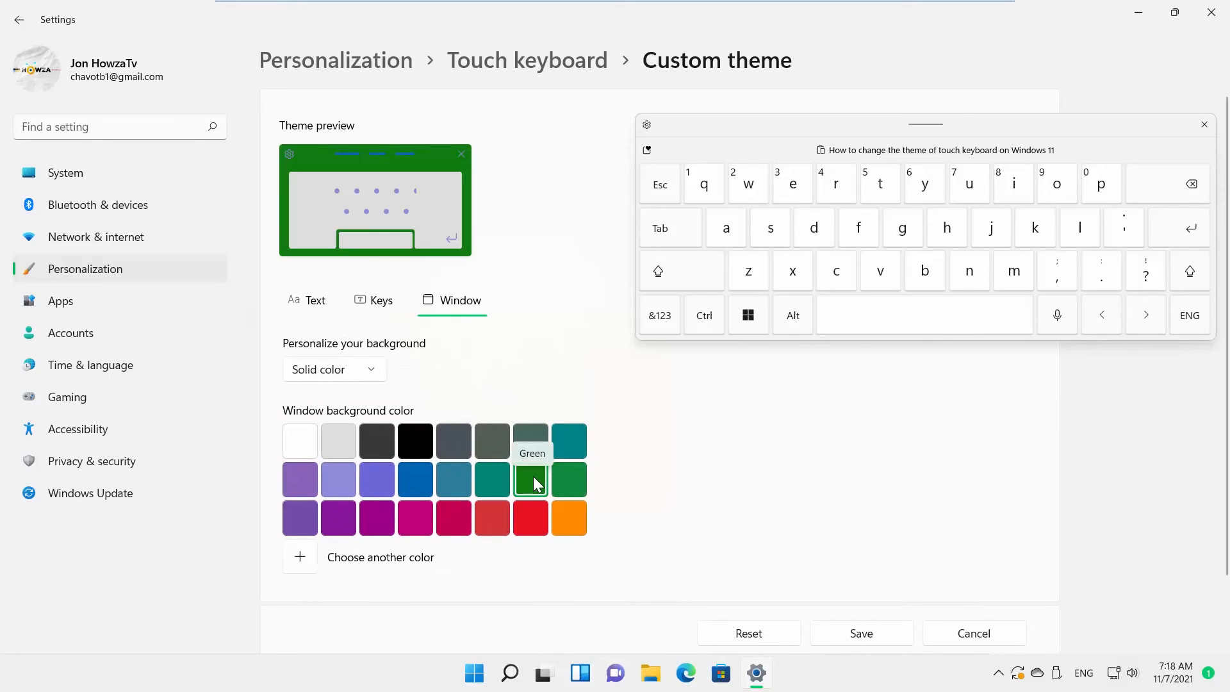